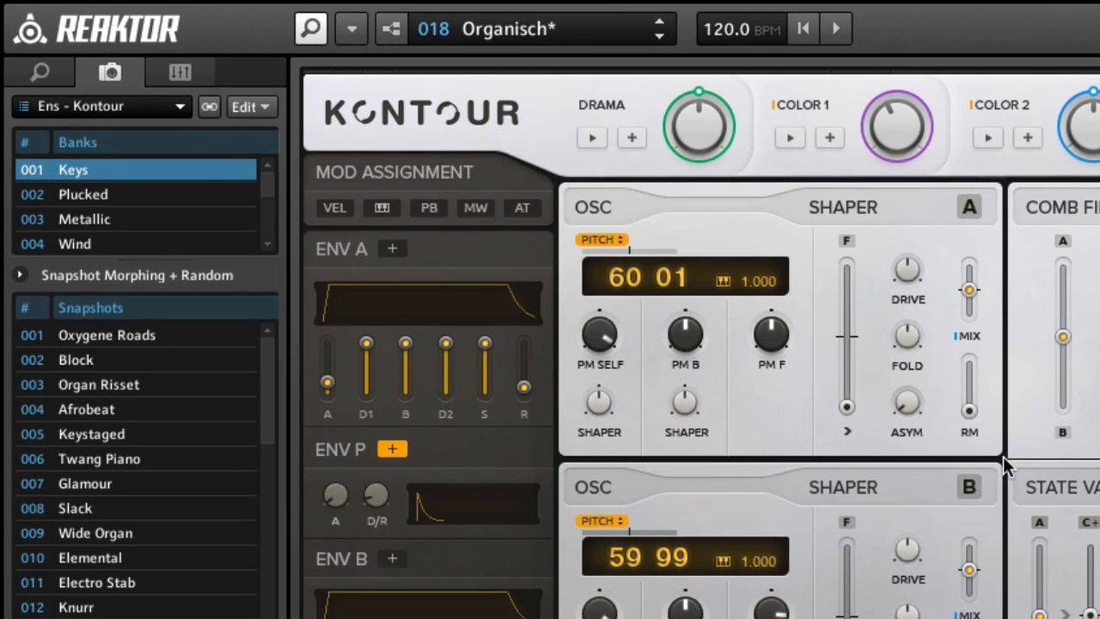
mouse_move(576, 94)
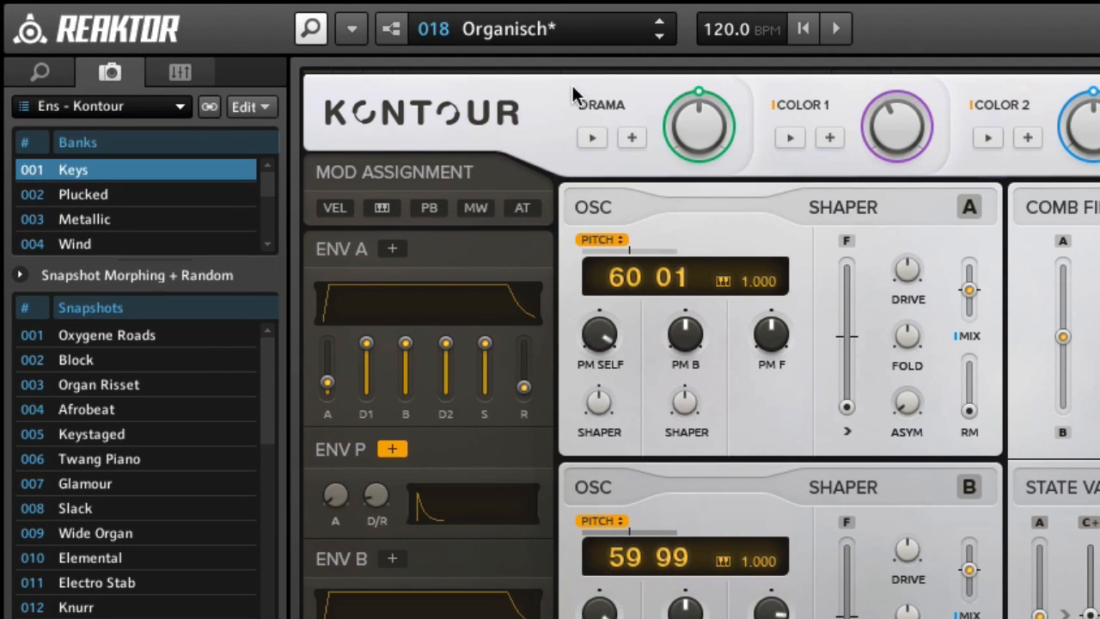
mouse_move(391, 30)
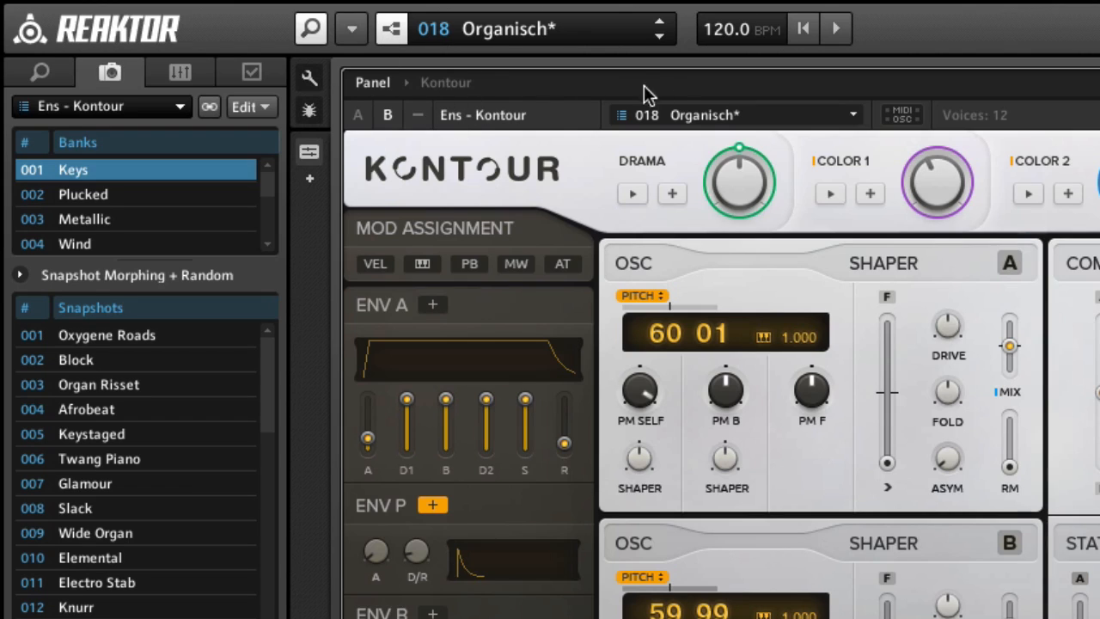
mouse_move(440, 83)
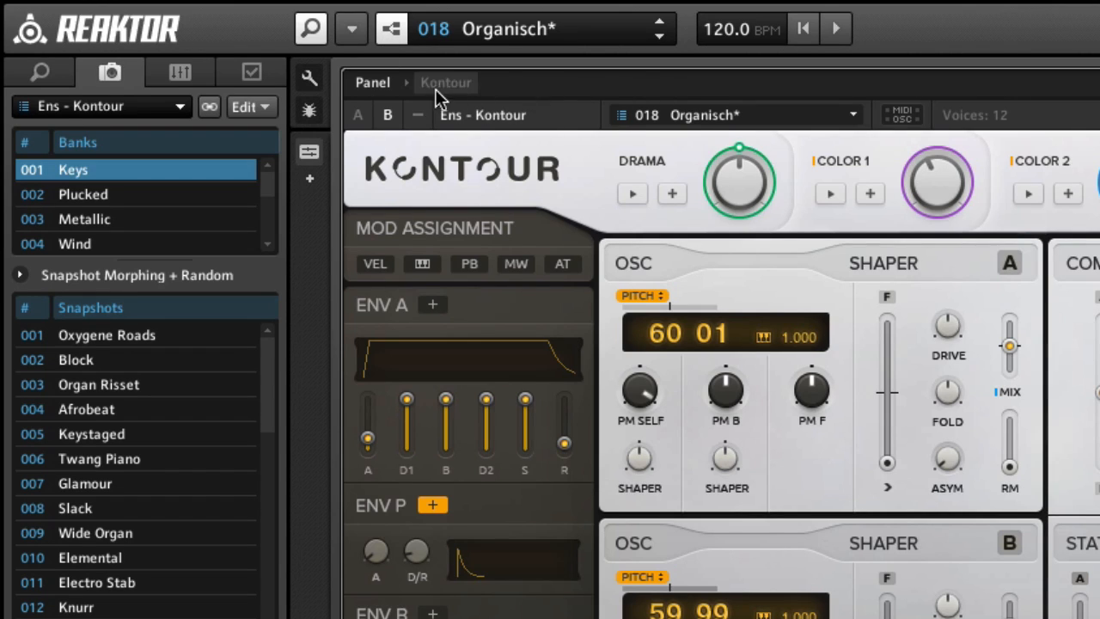
mouse_move(509, 82)
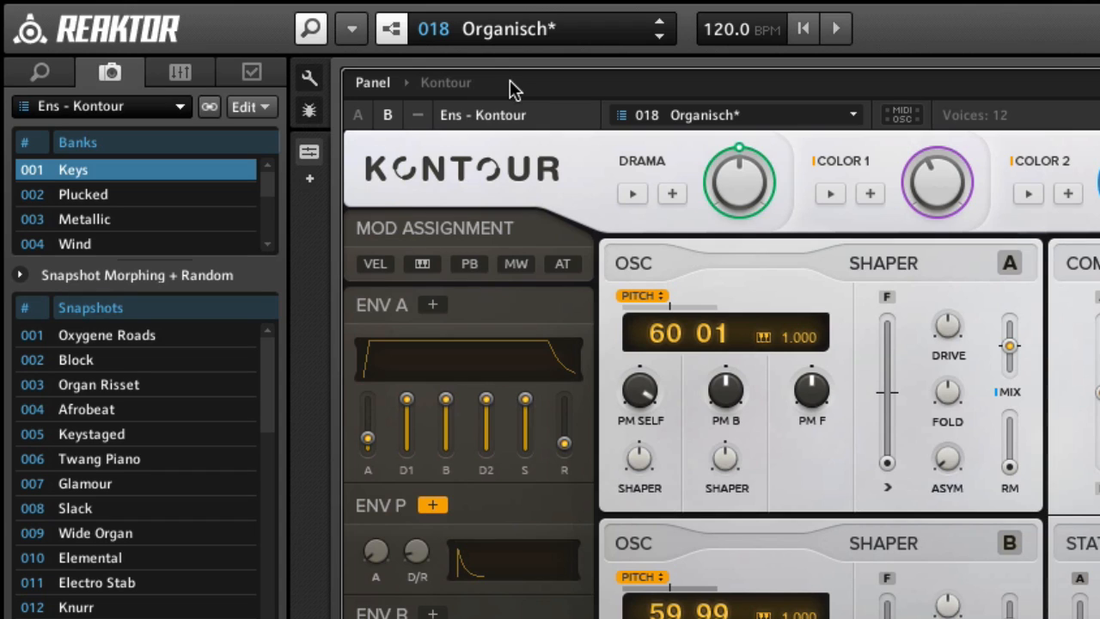
mouse_move(919, 348)
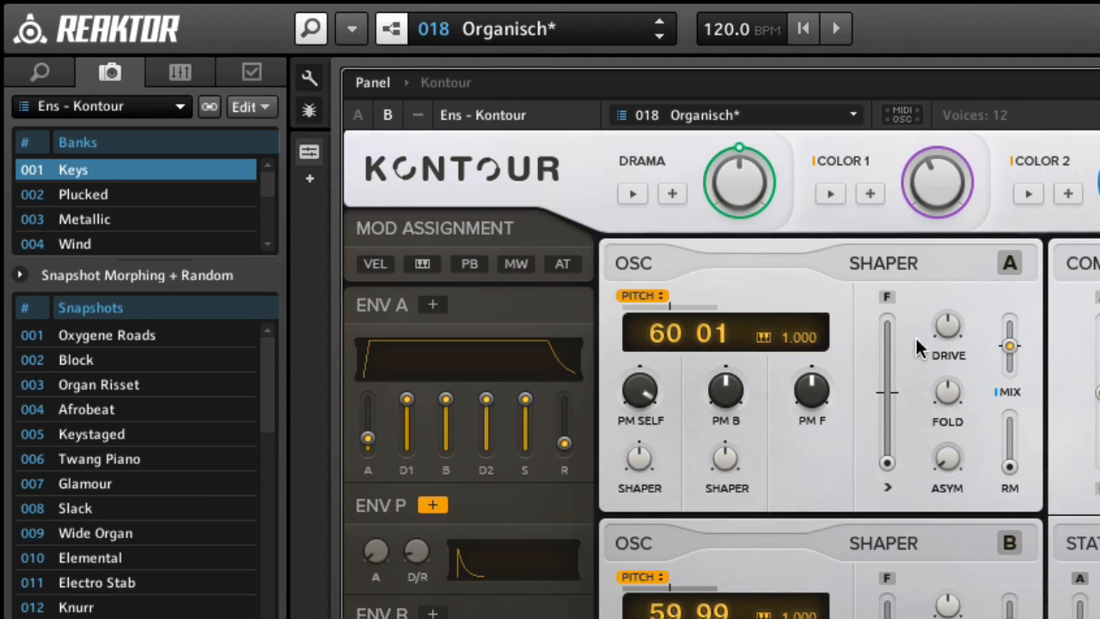
mouse_move(533, 163)
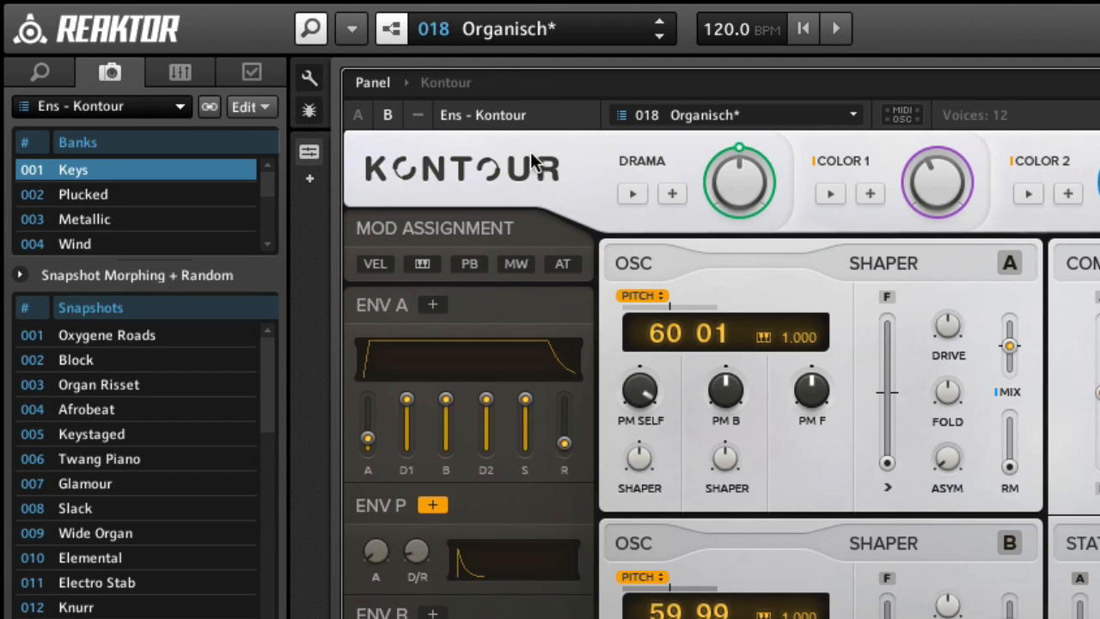
mouse_move(557, 168)
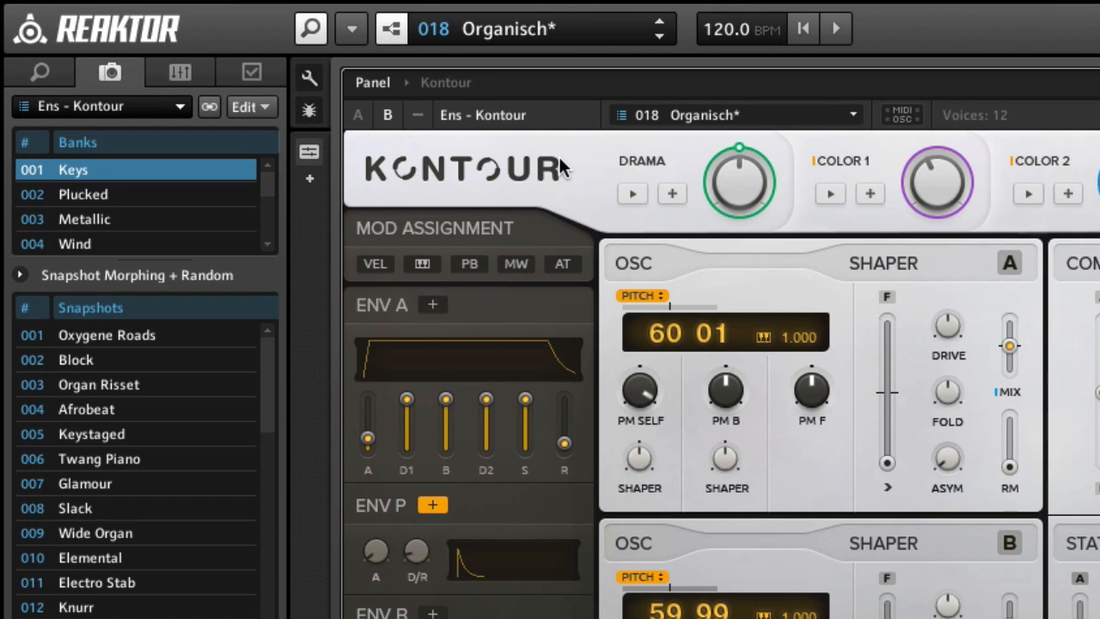
mouse_move(445, 83)
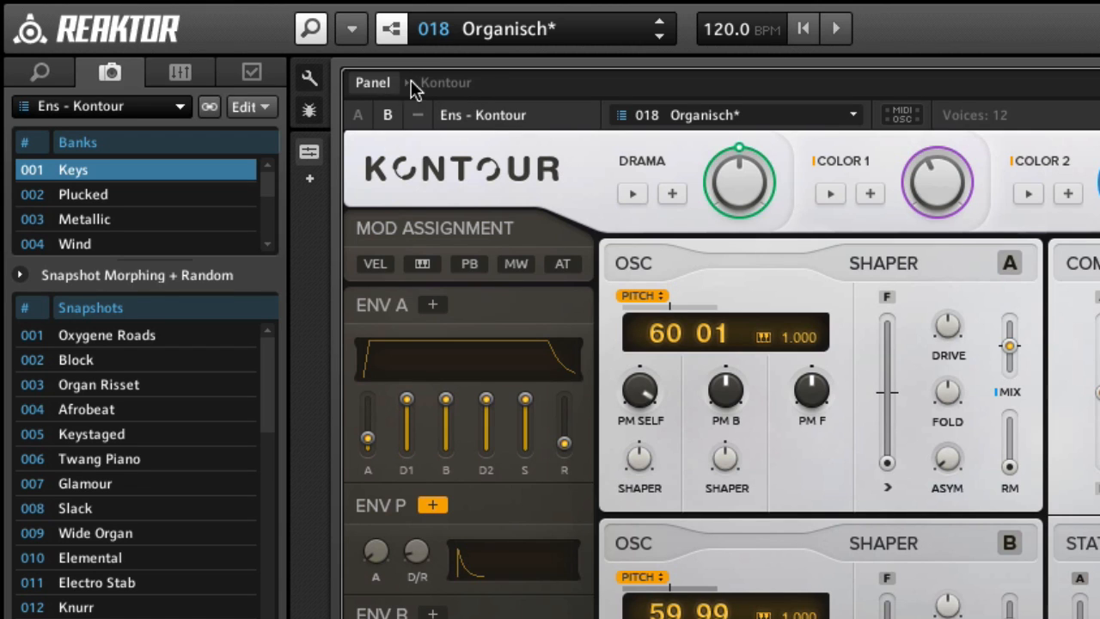
Step: Switch Kontour to Structure view to show its wired oscillator, filter, effects and output macros
left_click(445, 83)
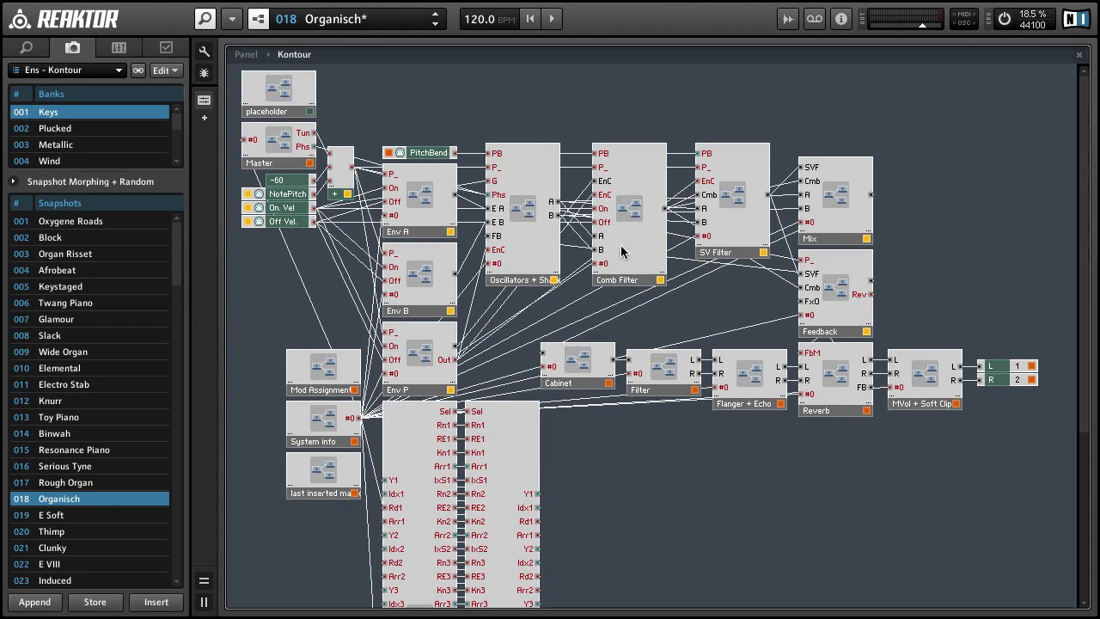
mouse_move(479, 125)
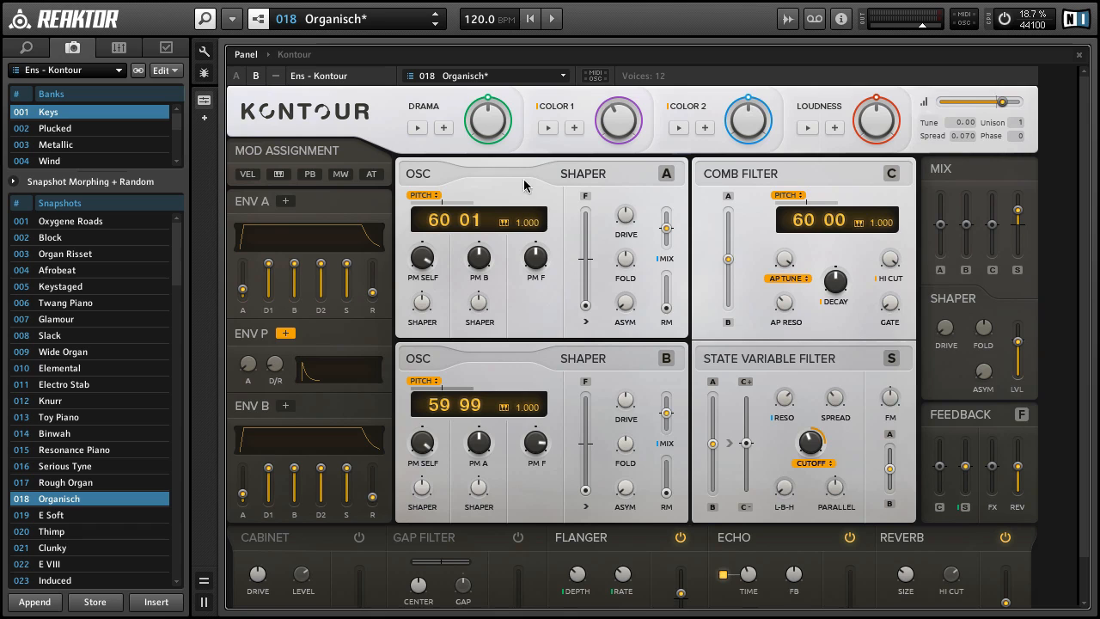
mouse_move(539, 310)
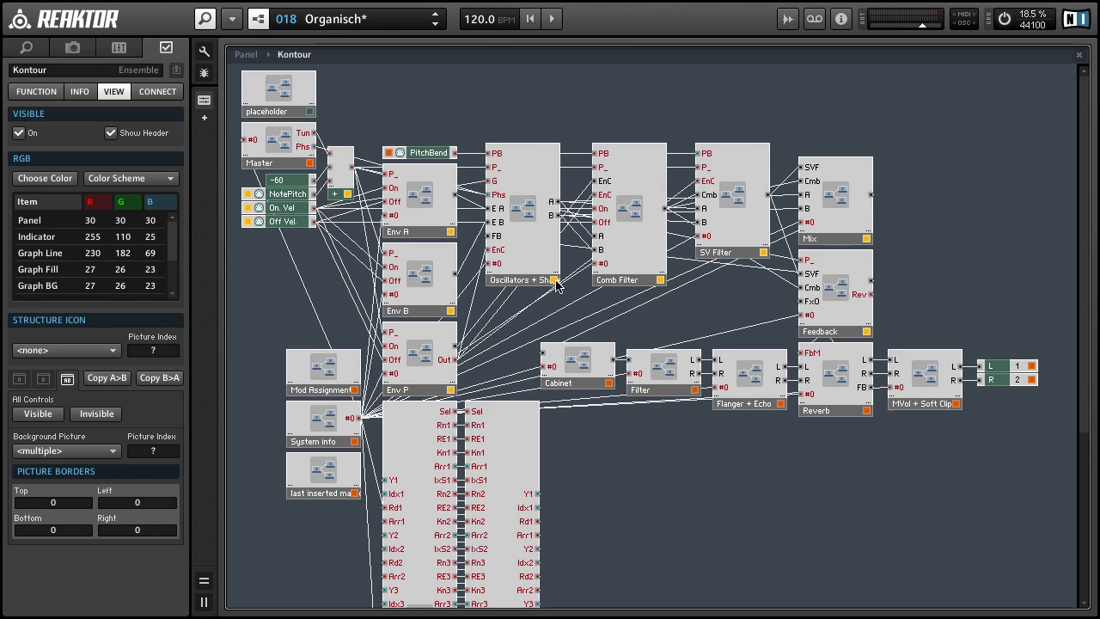
mouse_move(512, 132)
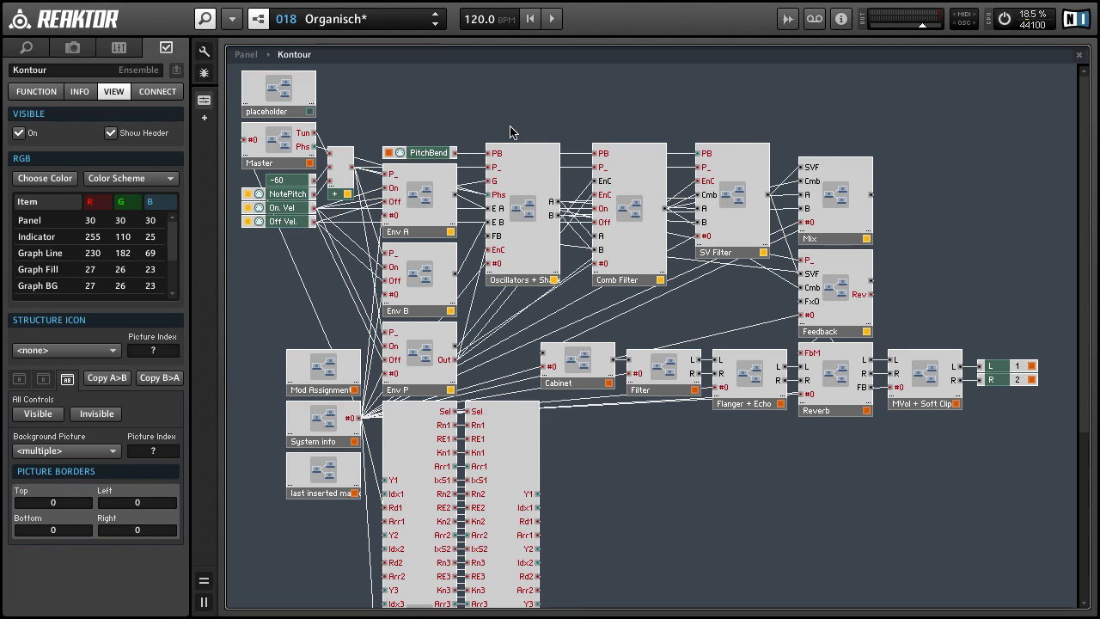
mouse_move(550, 131)
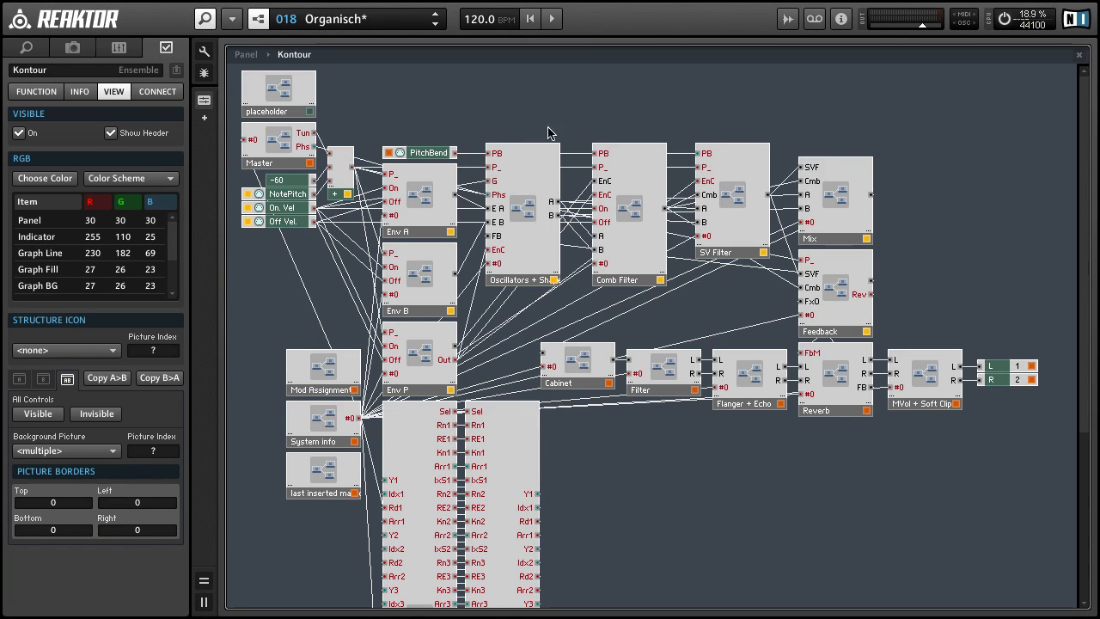
mouse_move(881, 137)
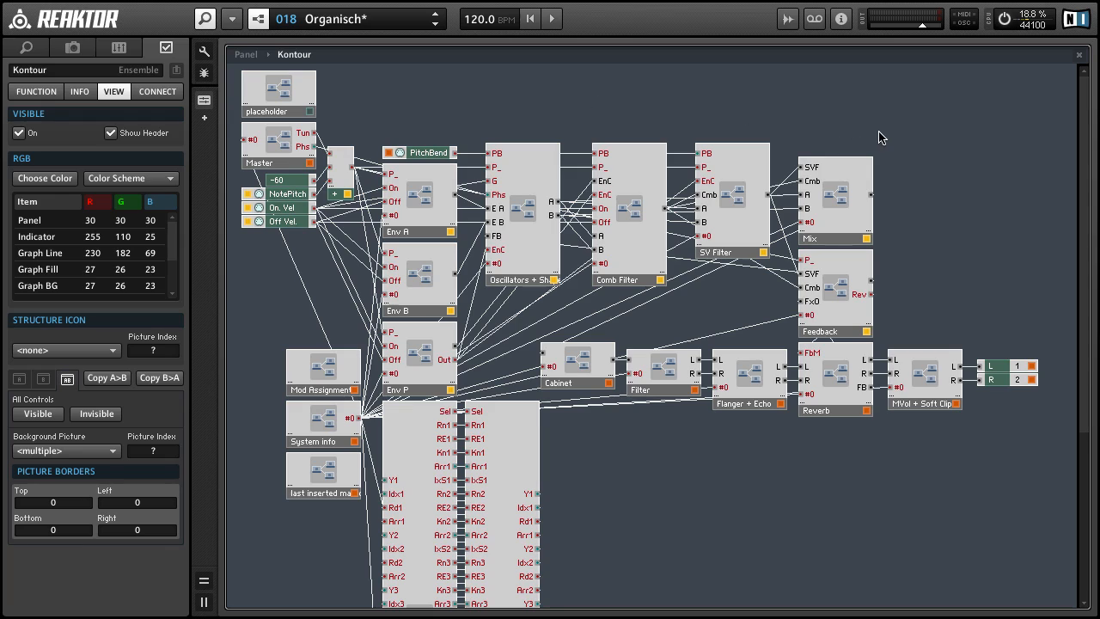
mouse_move(902, 137)
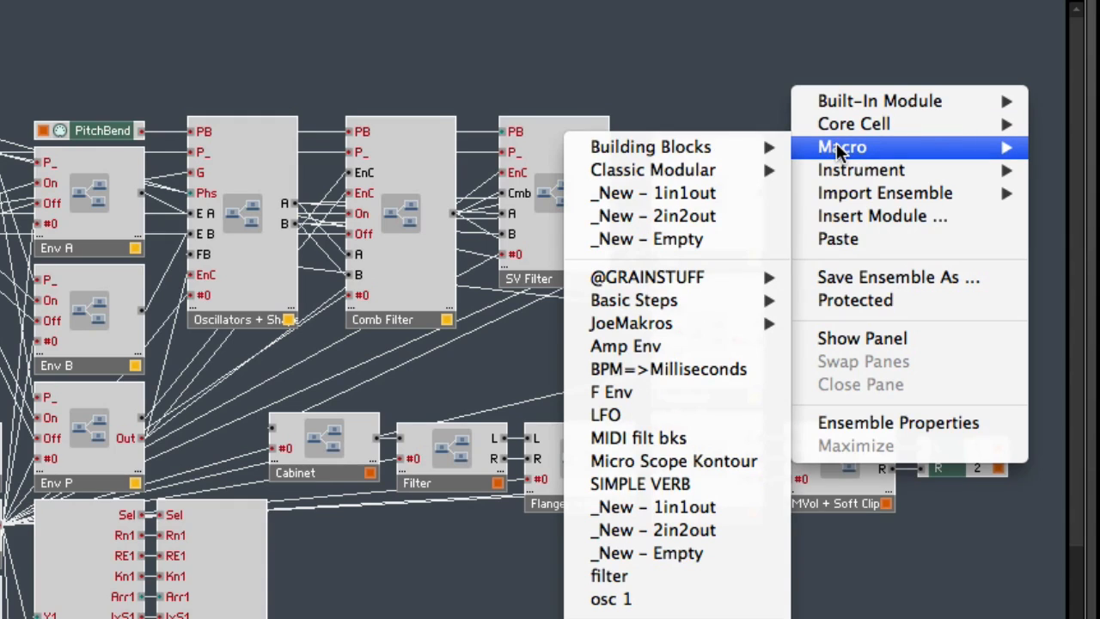
mouse_move(679, 170)
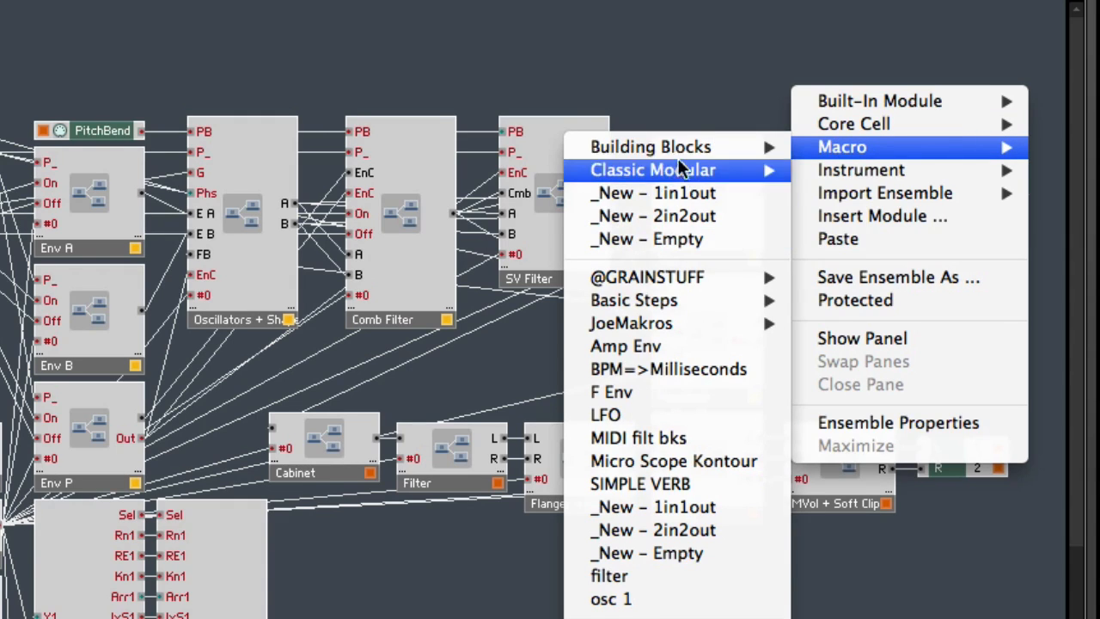
mouse_move(651, 147)
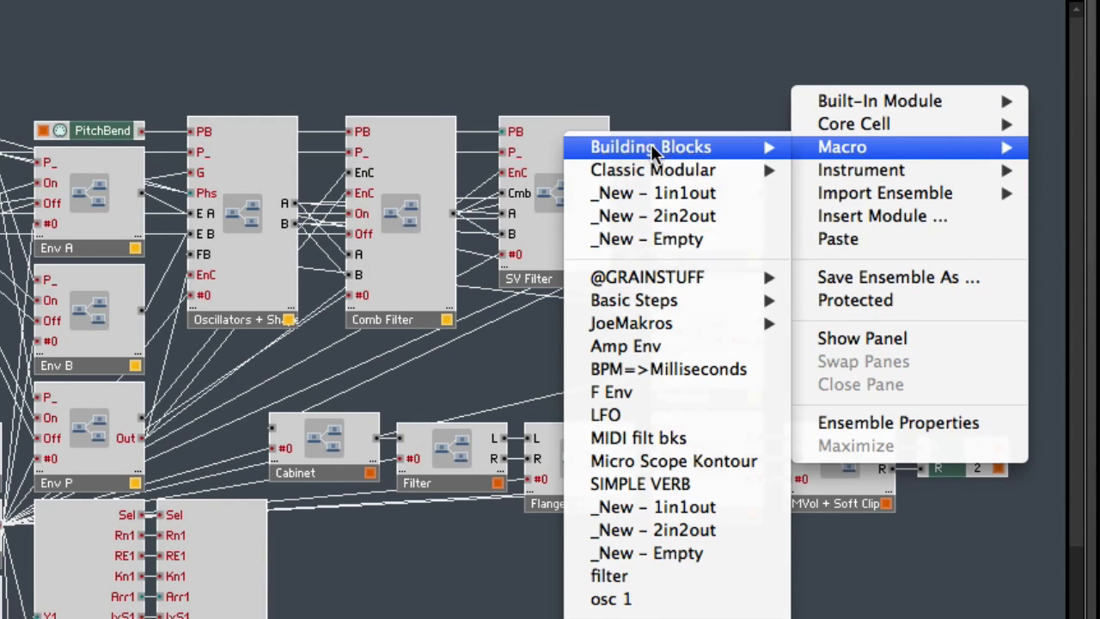
mouse_move(653, 239)
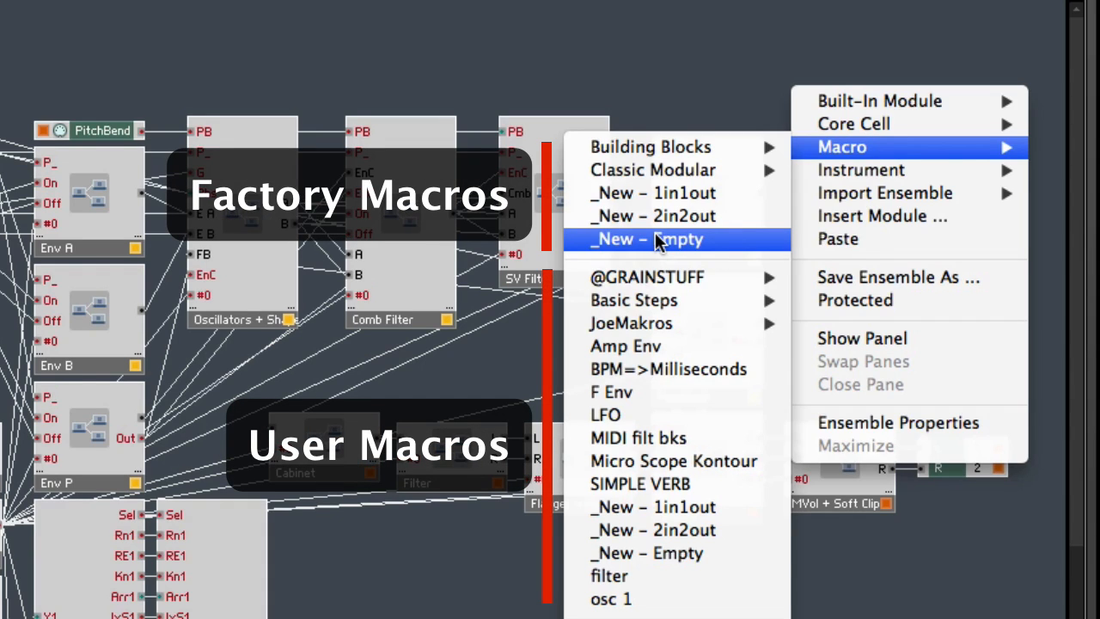
mouse_move(636, 392)
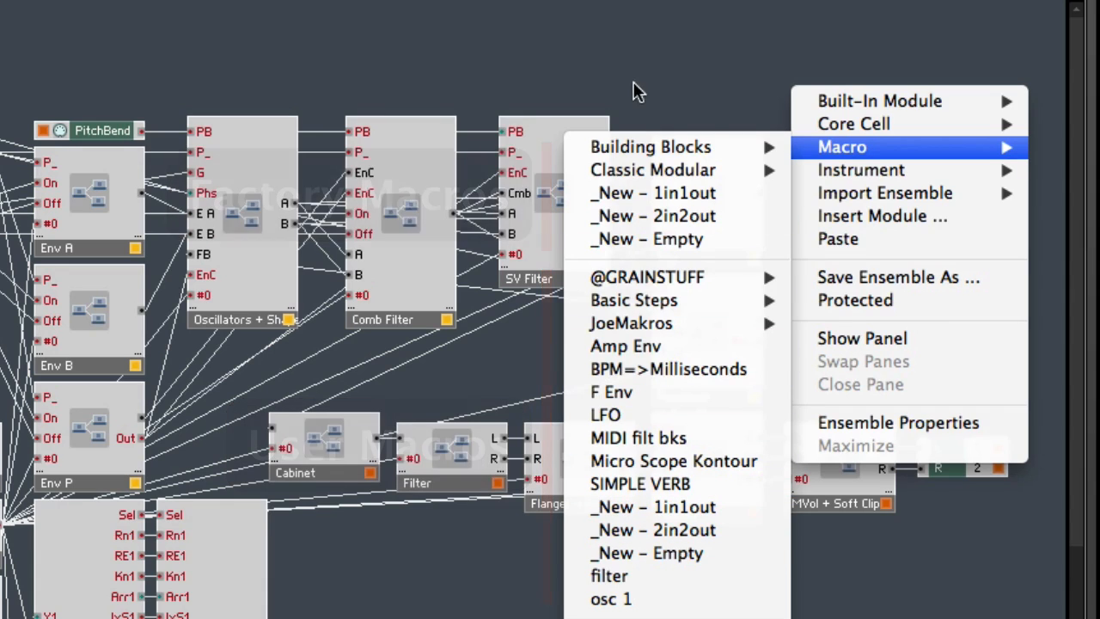
mouse_move(651, 146)
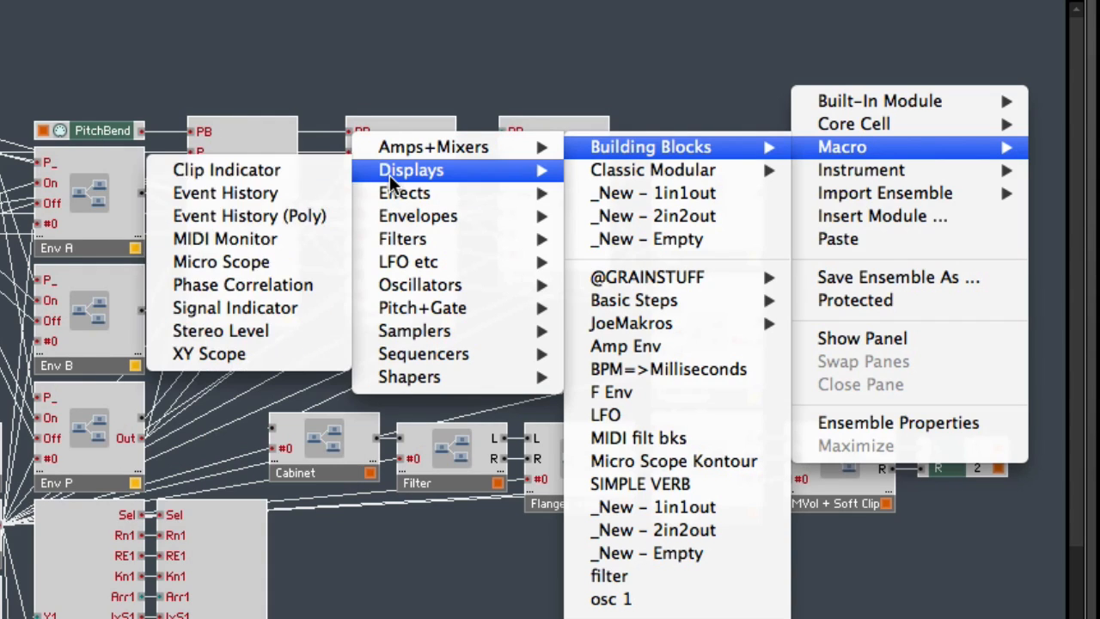
mouse_move(221, 262)
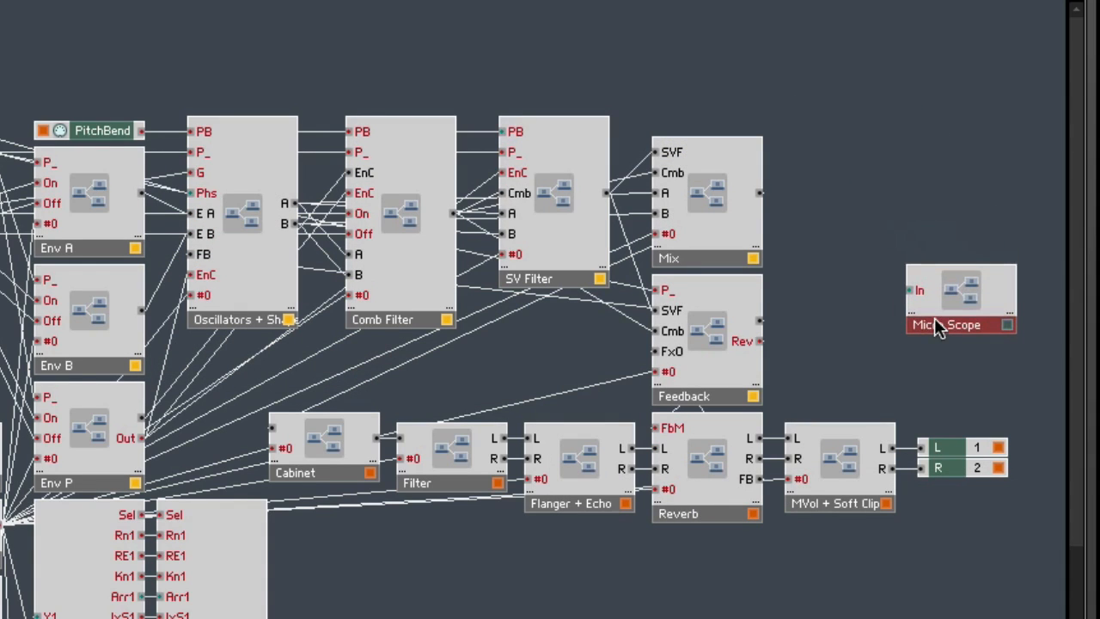
Step: Nudge the new Micro Scope macro slightly right in the Kontour structure
left_click_drag(960, 325, 971, 345)
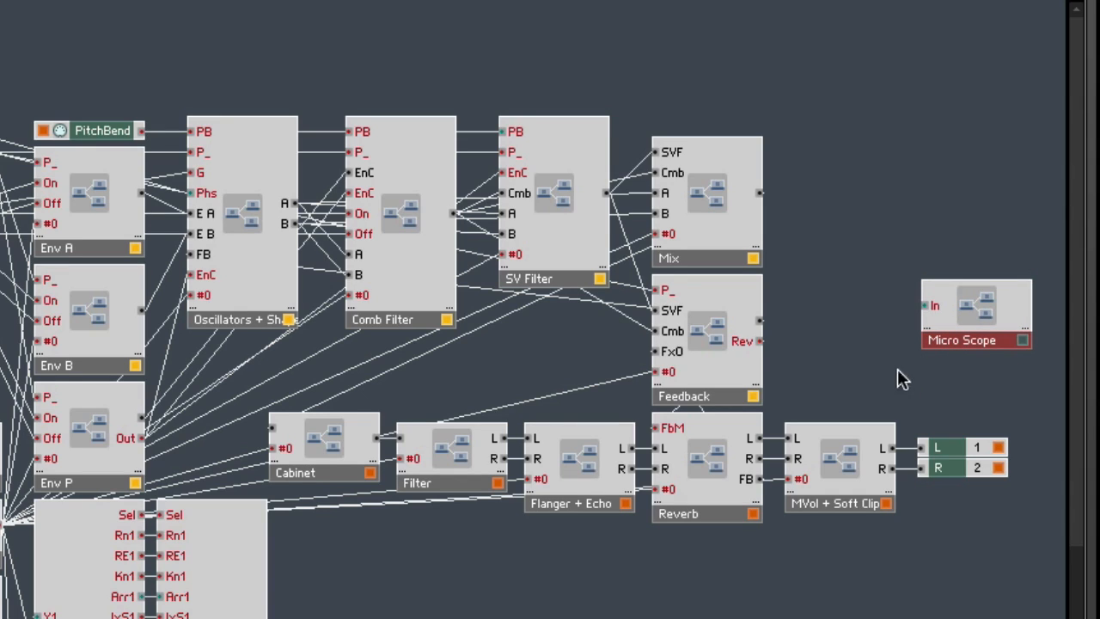
mouse_move(904, 443)
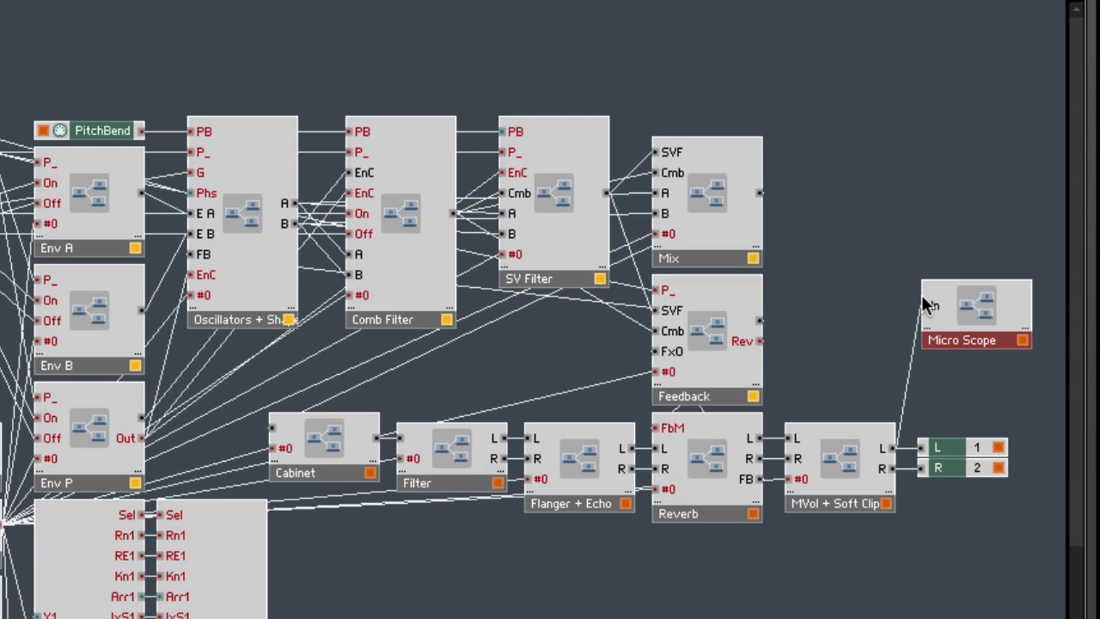
mouse_move(924, 312)
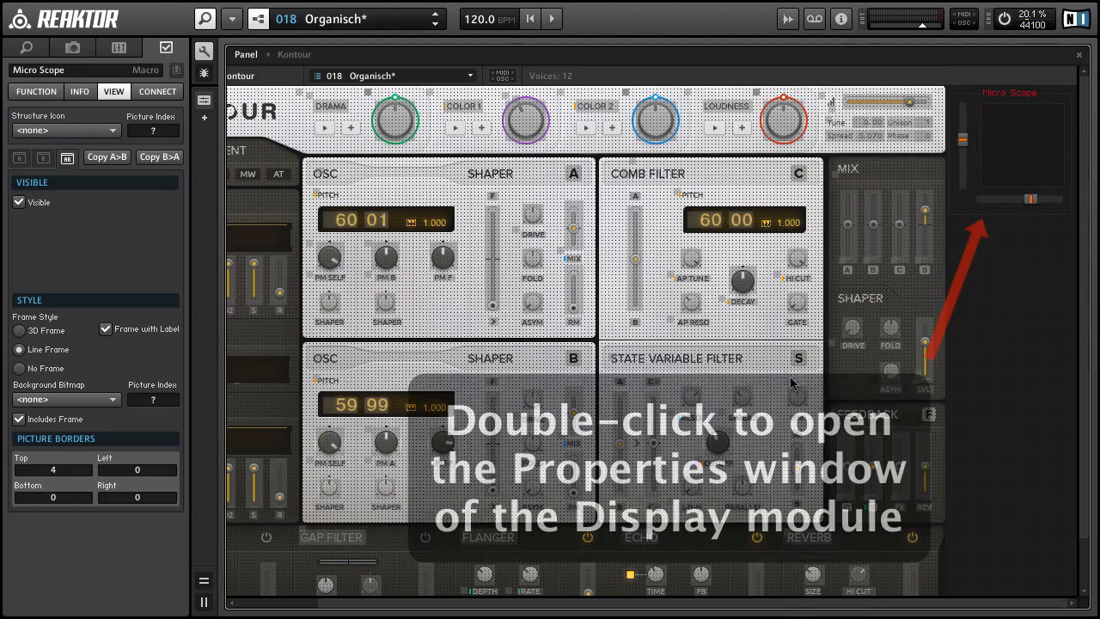
Step: Open the Micro Scope display's properties and enter 200 for its width and height
double_click(1021, 142)
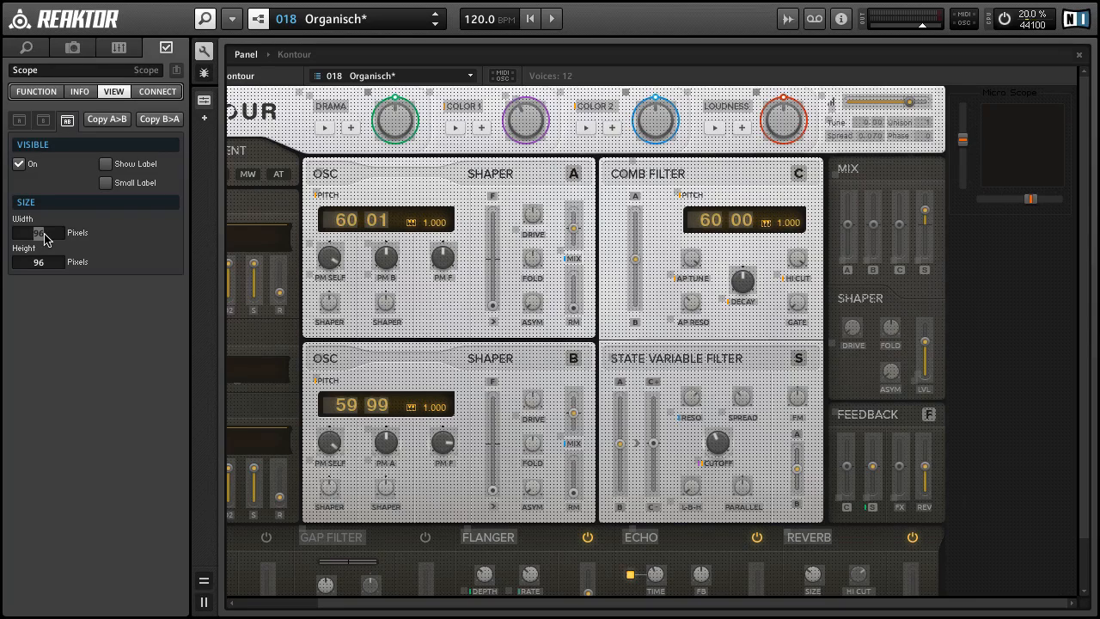
type("200")
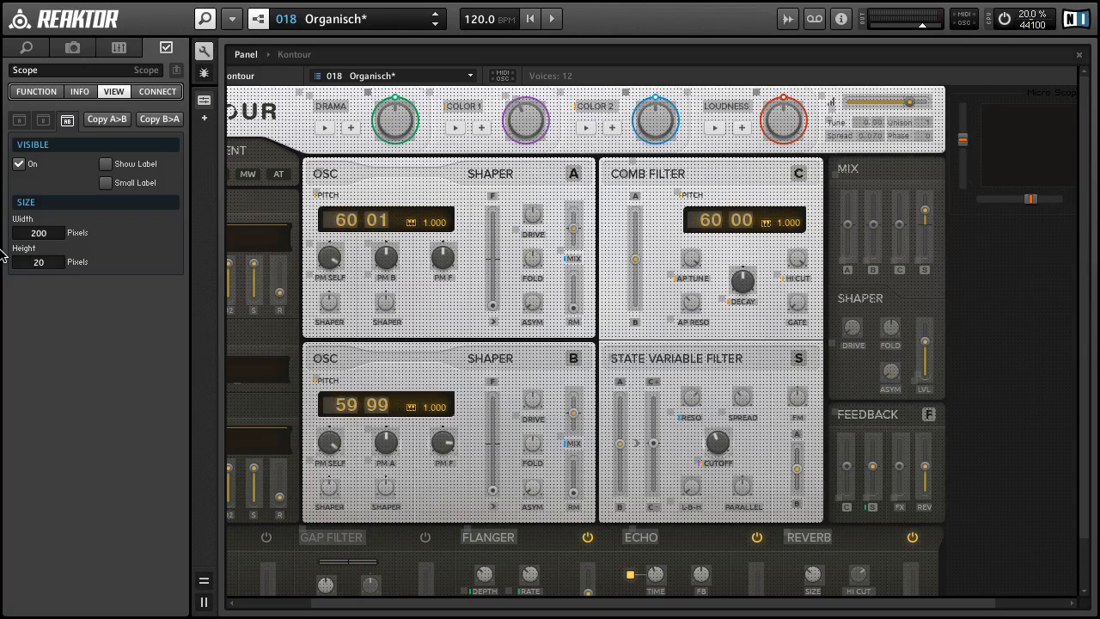
type("200")
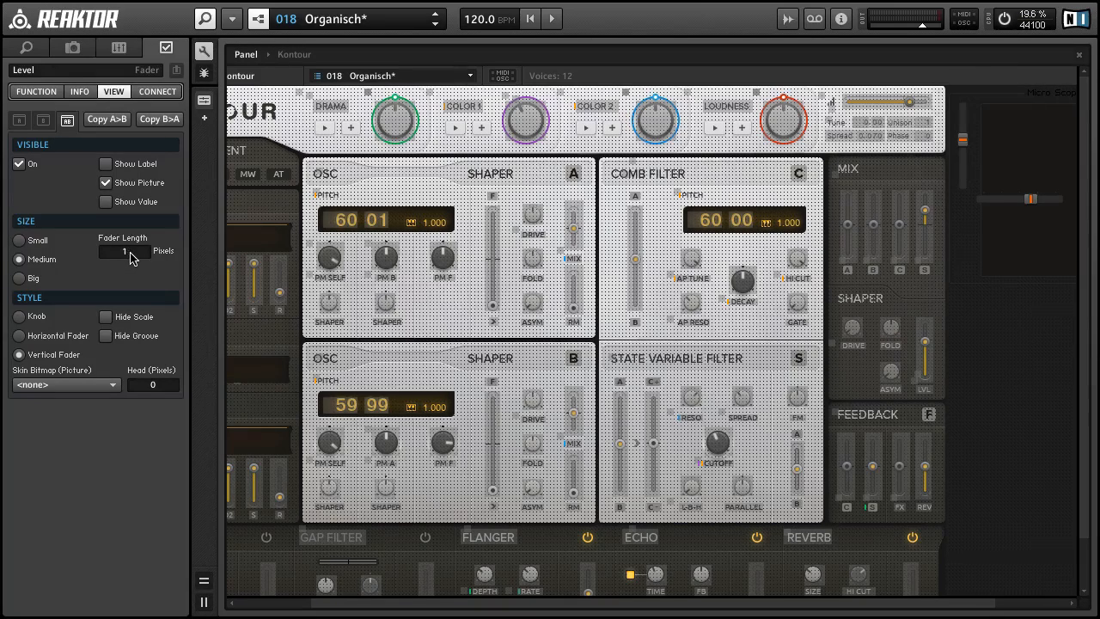
Step: Set Fader Length to 189 for both the Level and Time faders
type("189")
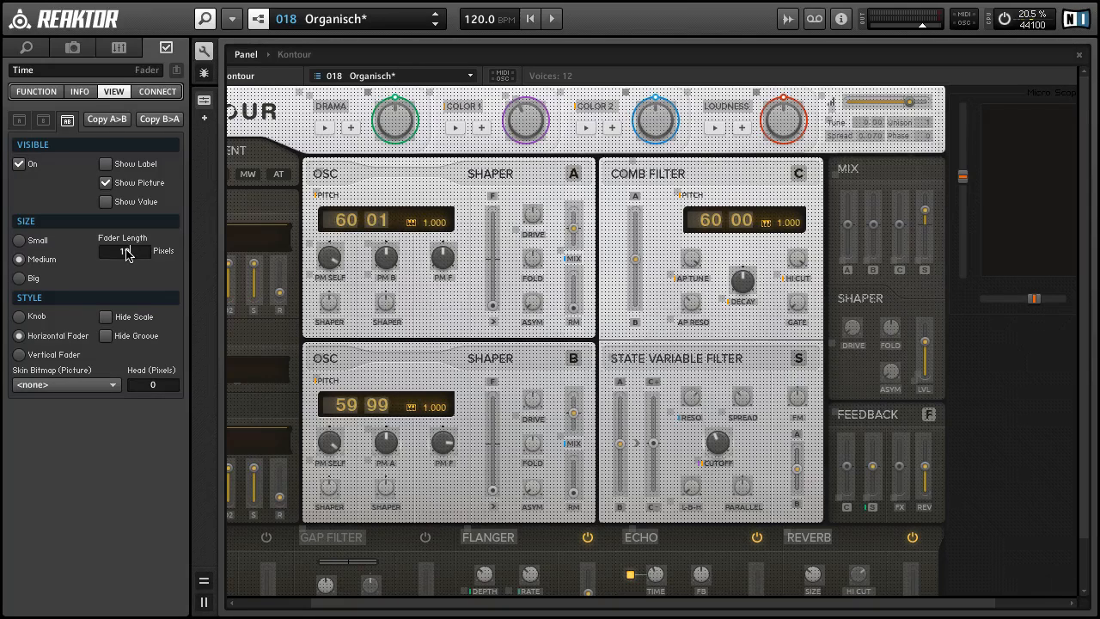
type("189")
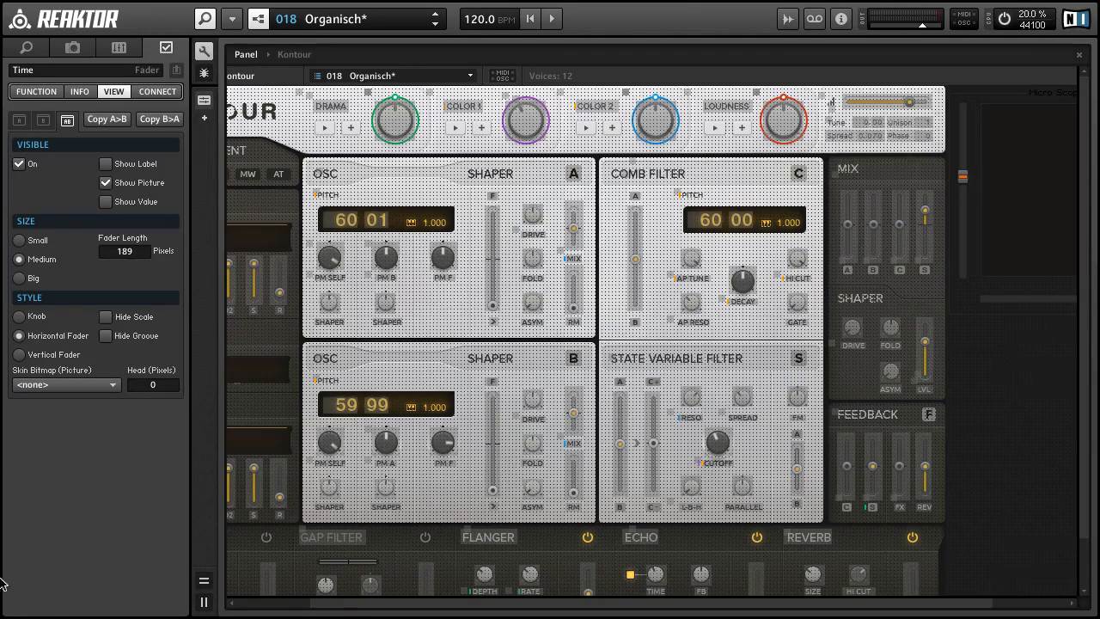